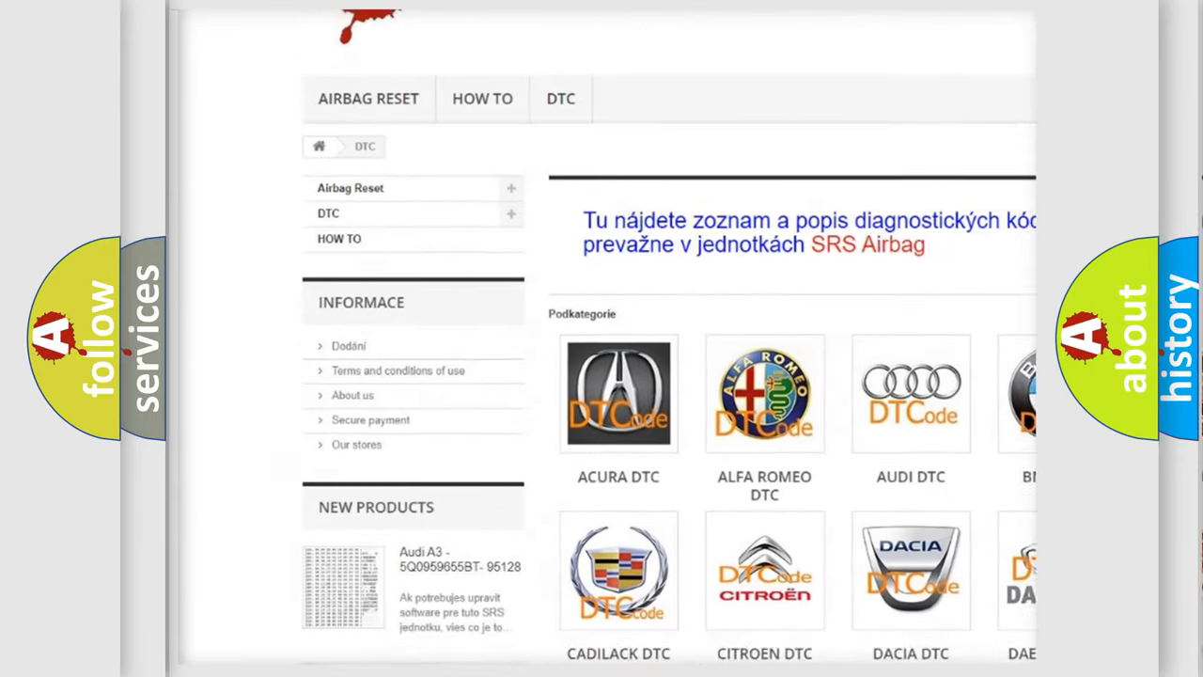
{"action": "scroll", "scroll_direction": "down", "scroll_amount": 3}
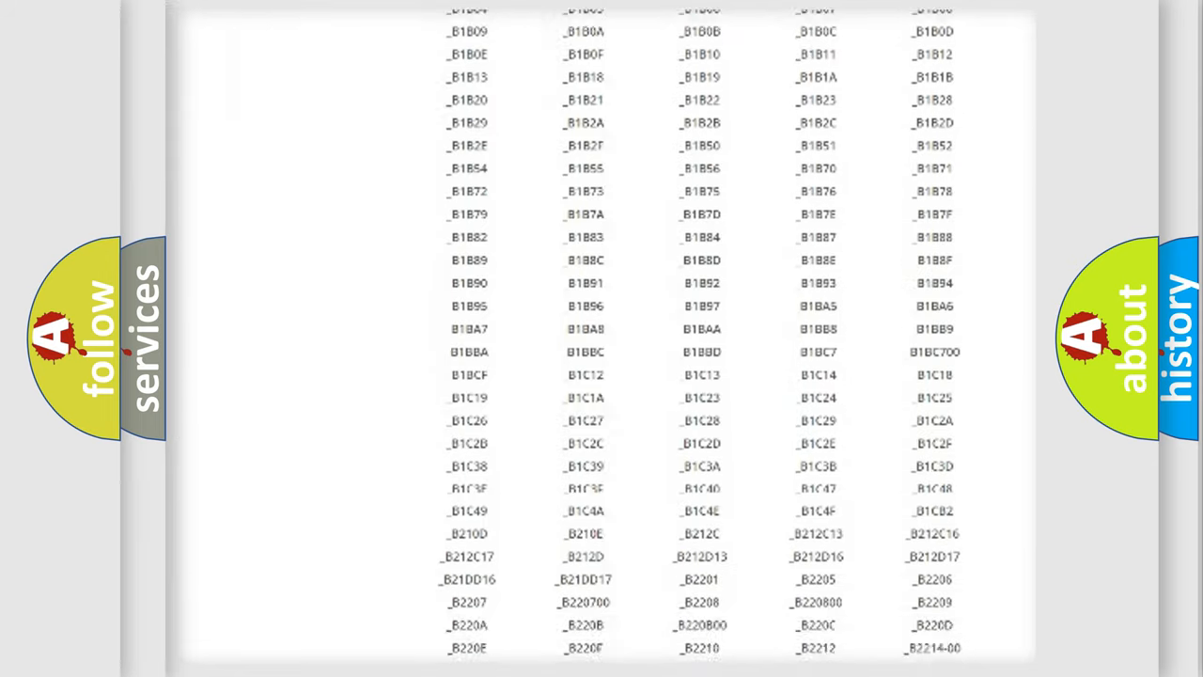
{"action": "scroll", "scroll_direction": "down", "scroll_amount": 3}
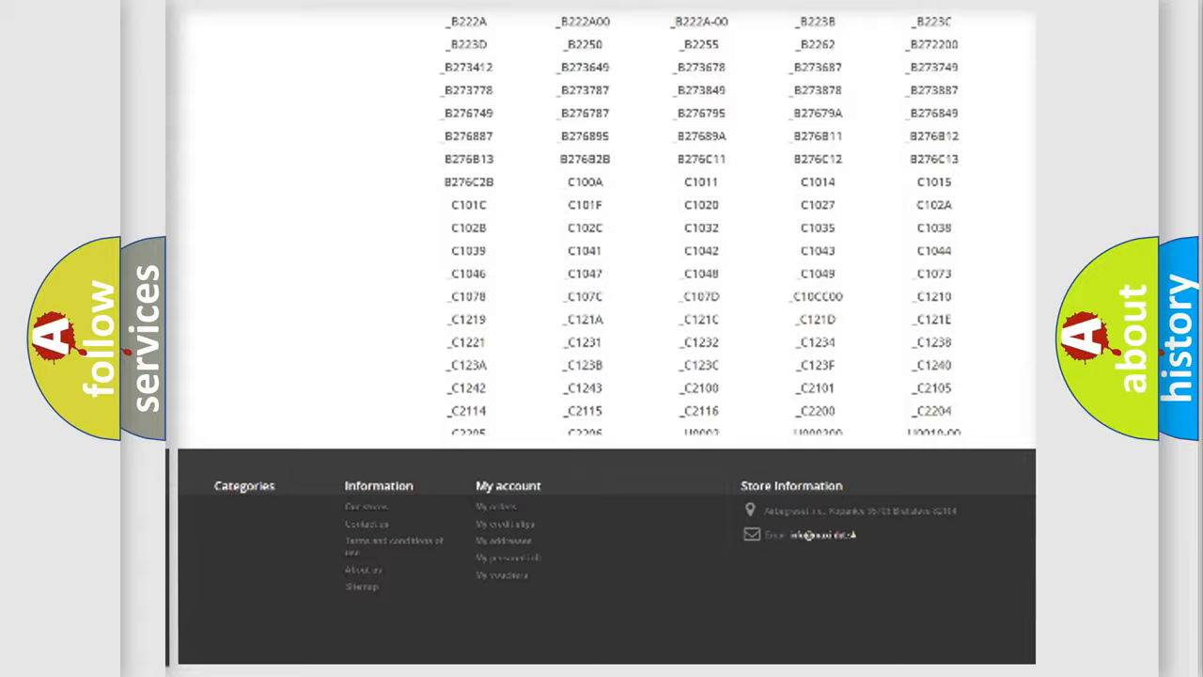